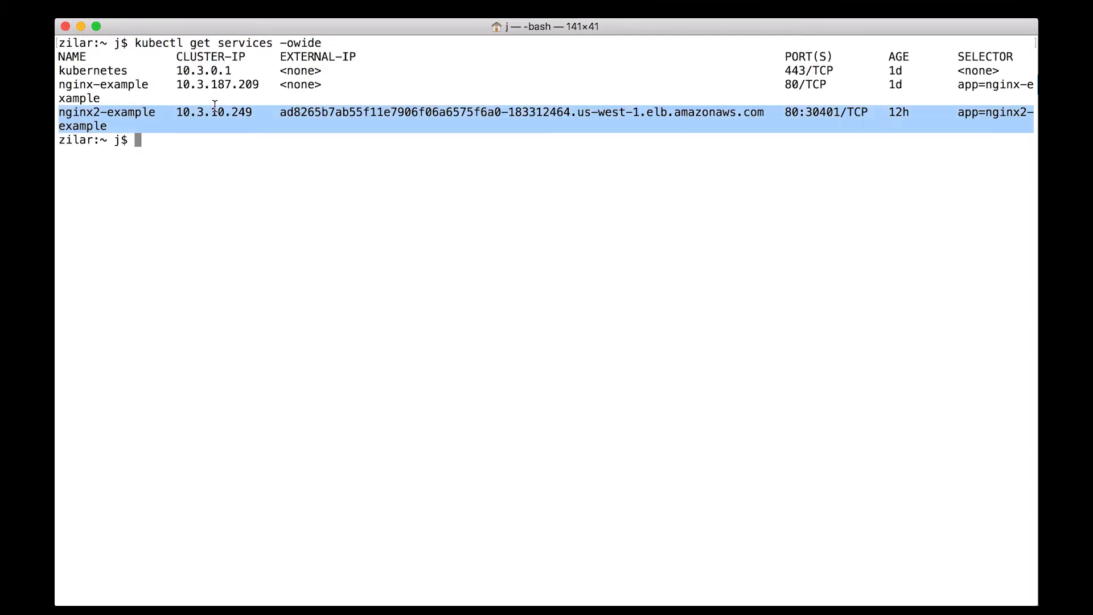
mouse_move(358, 118)
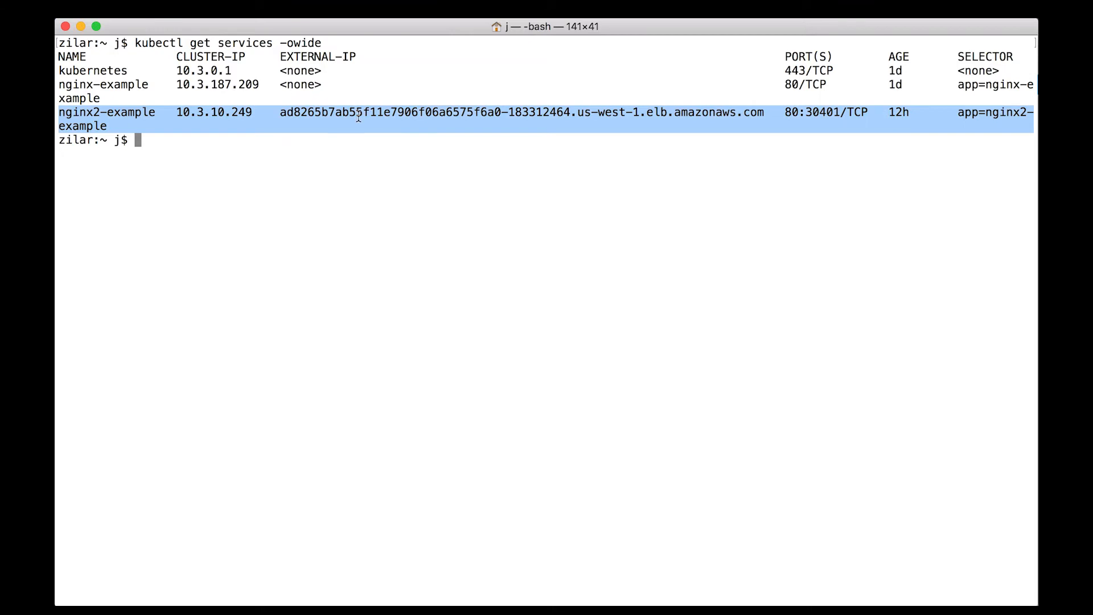
mouse_move(501, 101)
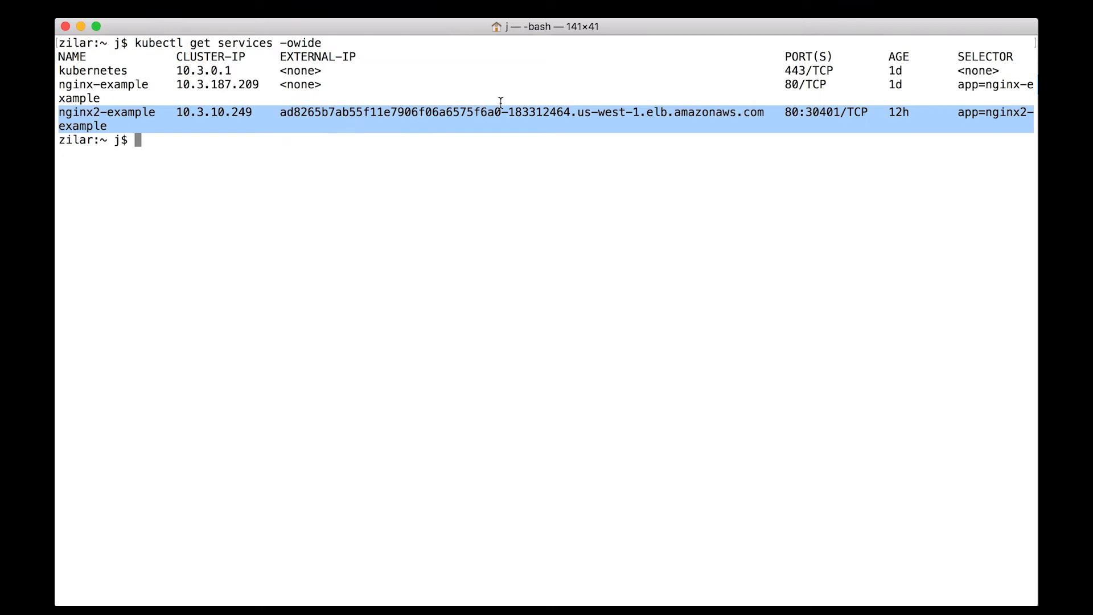
Step: Switch from Terminal to another open application after reviewing the services listing
key("cmd+tab")
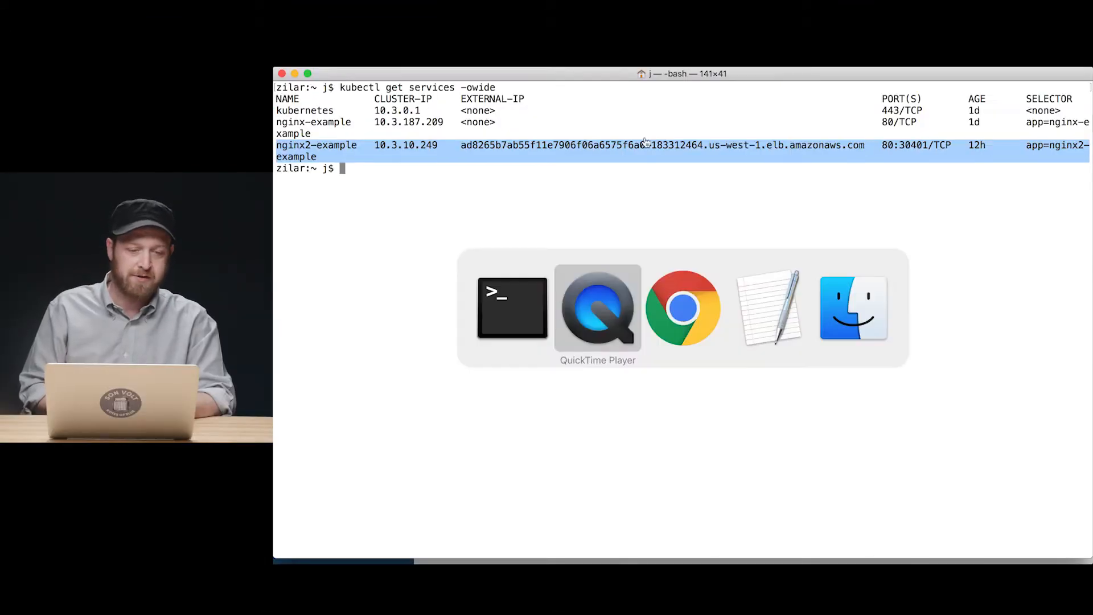
Step: Bring Chrome forward, view the nginx deployment's details, then go to the Services list
left_click(682, 308)
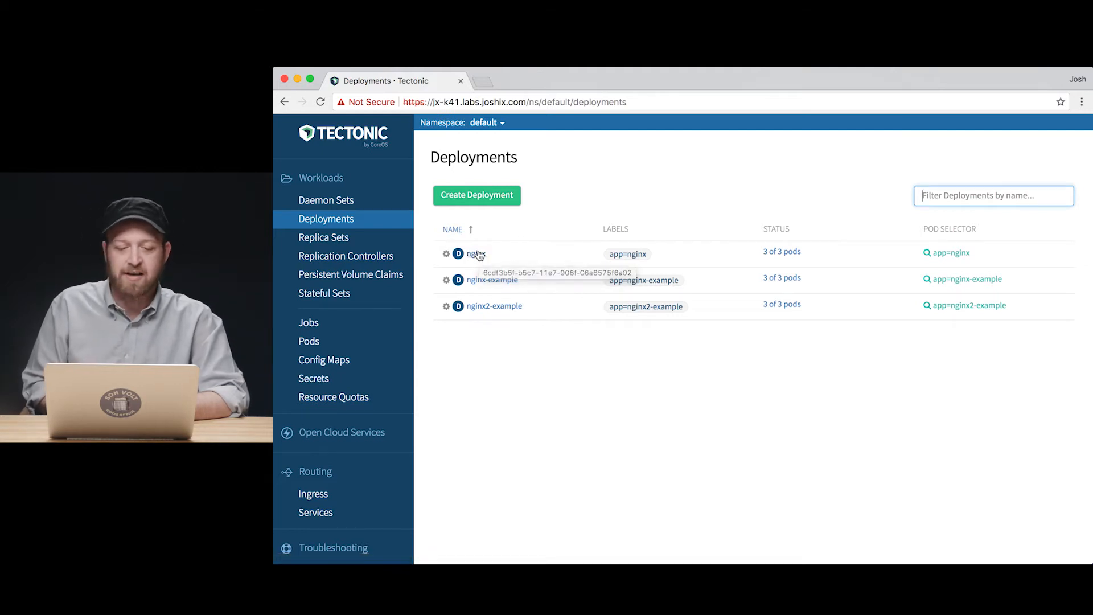
left_click(476, 253)
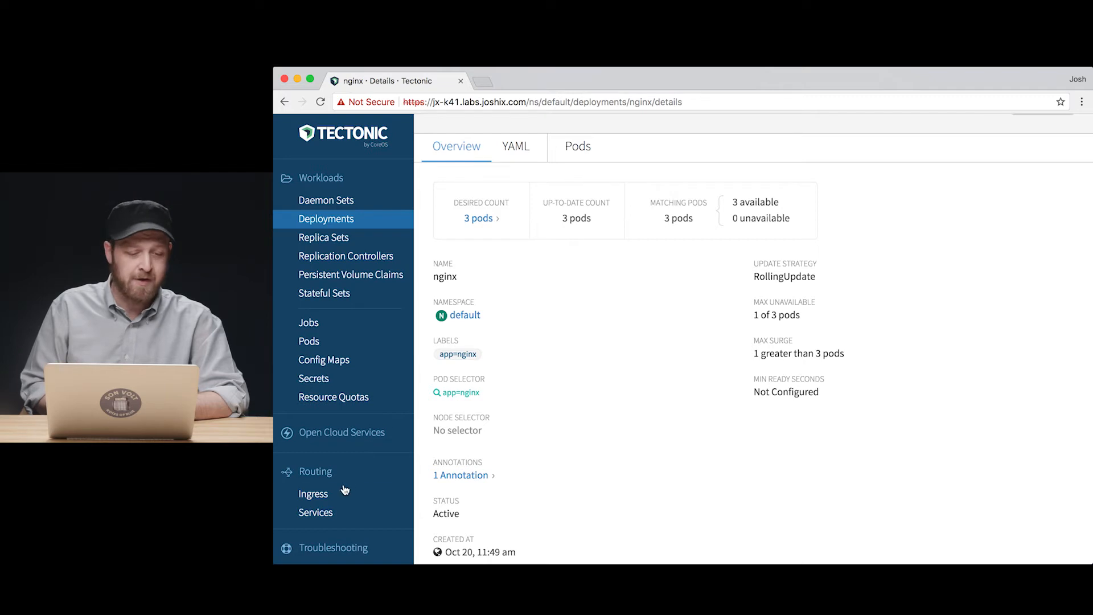
left_click(315, 512)
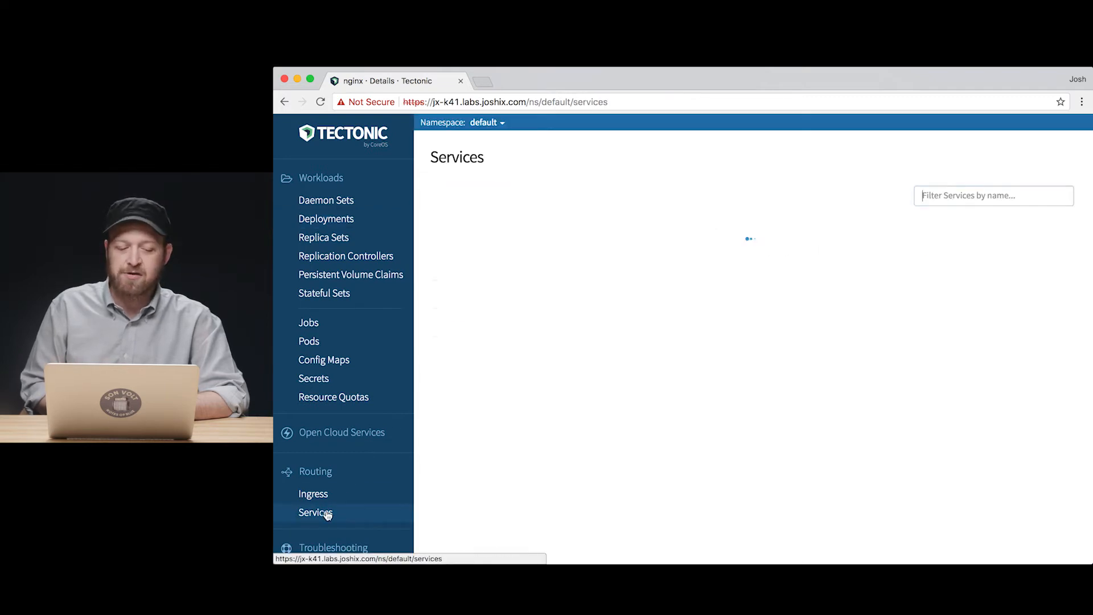
Step: From the Services page, begin creating a new service with the sample YAML
left_click(315, 513)
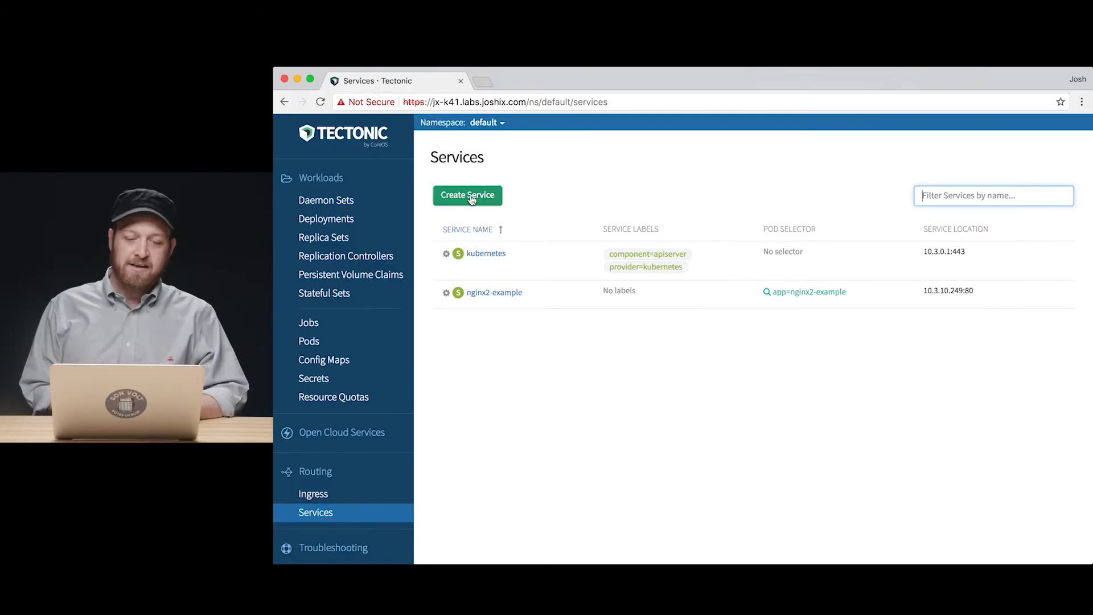
left_click(467, 195)
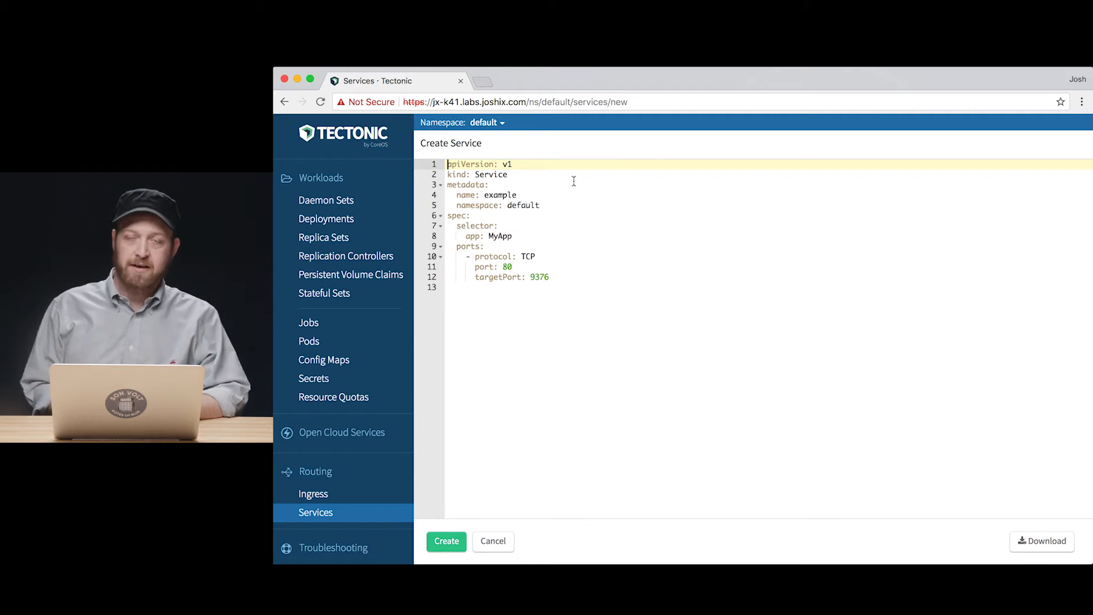
Step: Set the service name and selector app to nginx, target port to 80, and create it
double_click(501, 195)
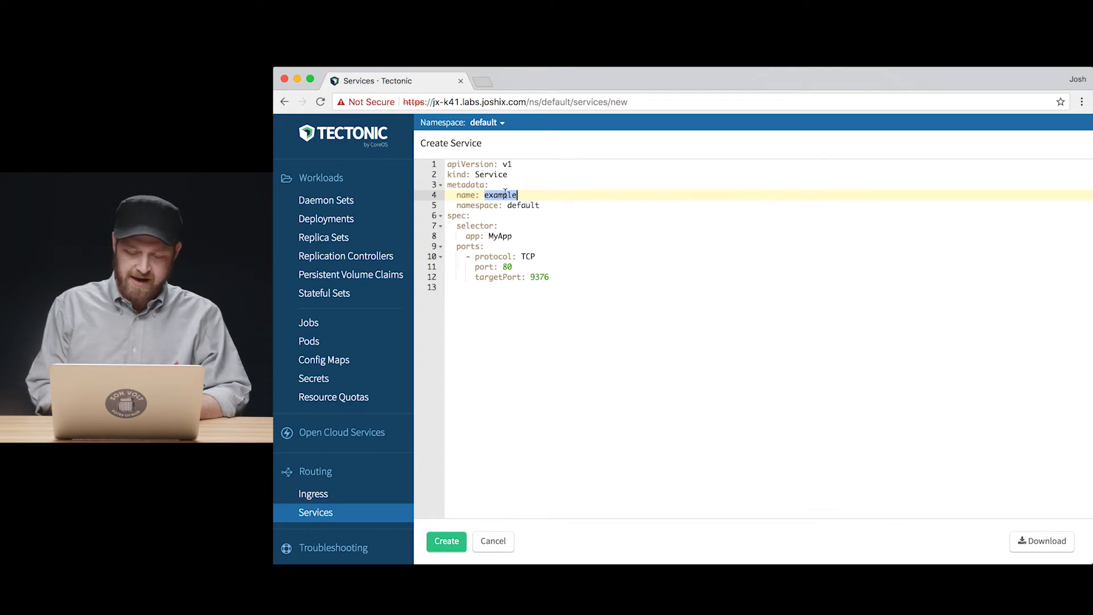
type("nginx")
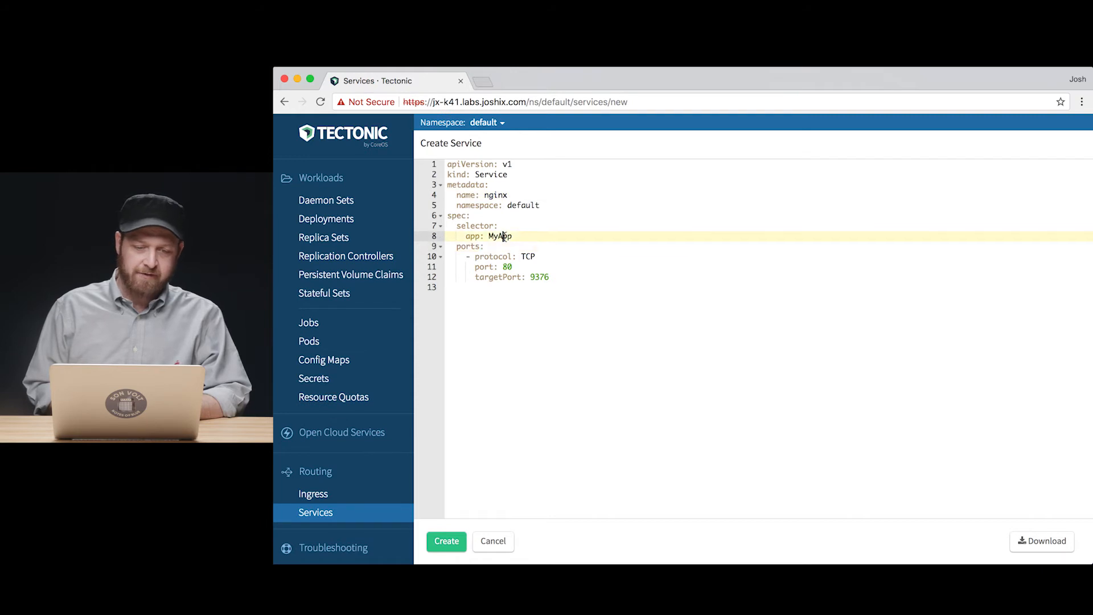
type("nginx")
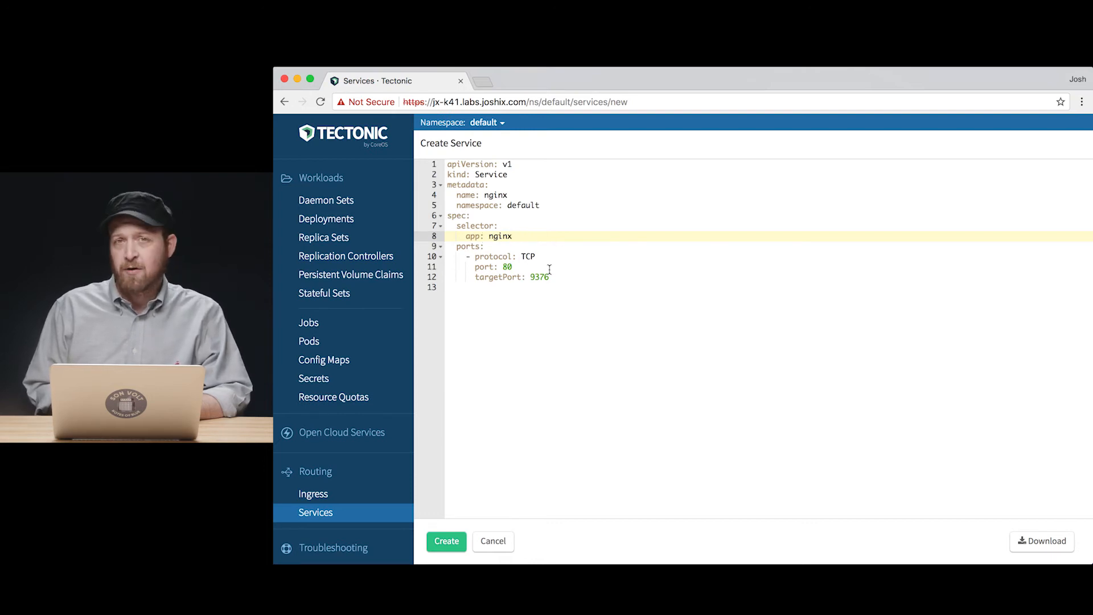
double_click(536, 277)
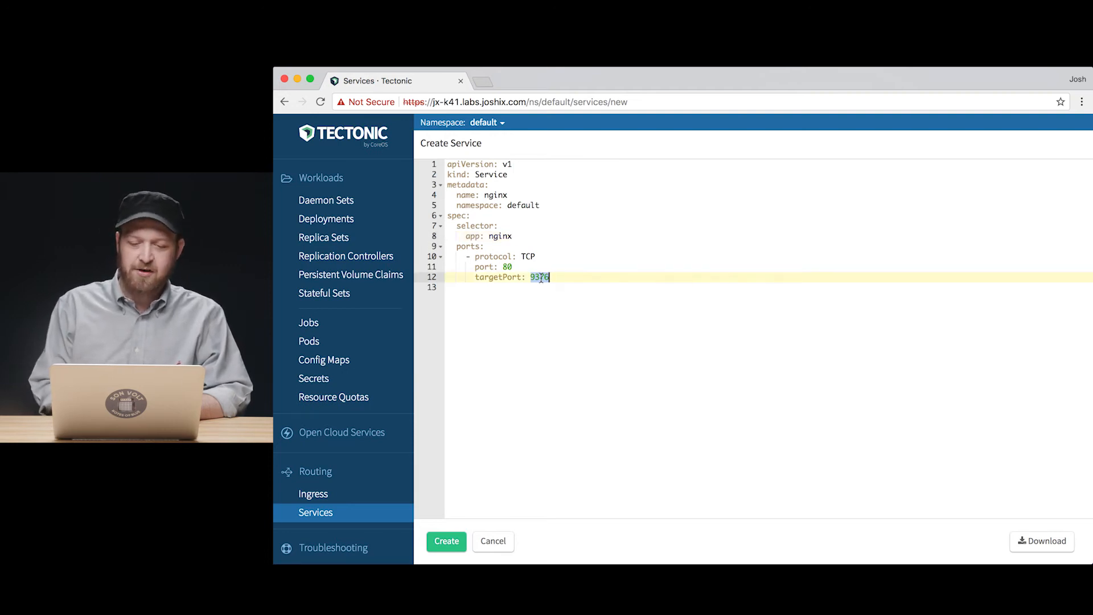
type("80")
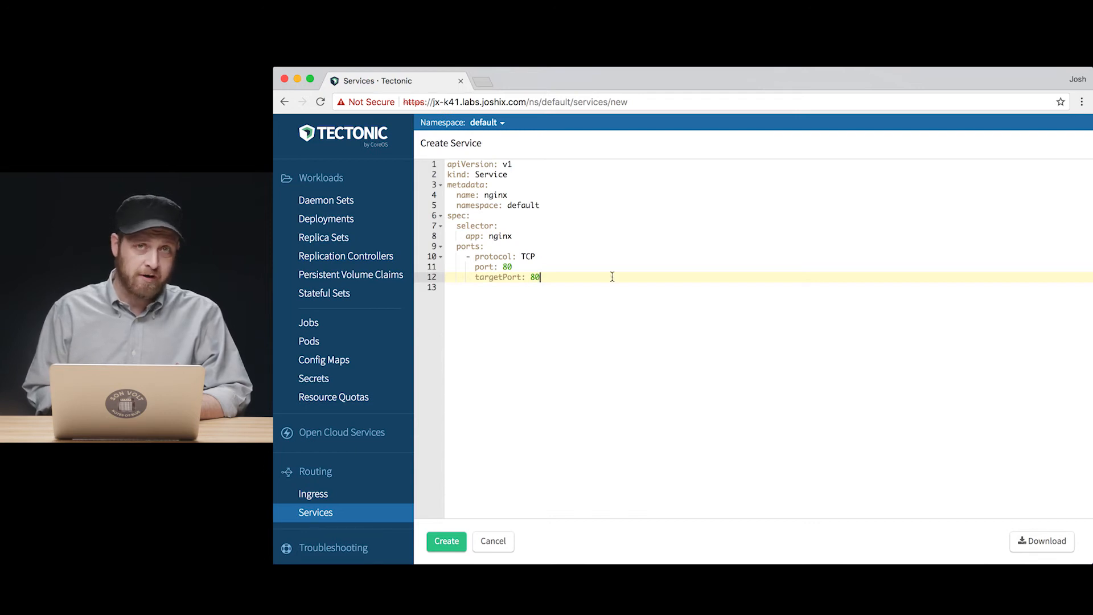
mouse_move(519, 417)
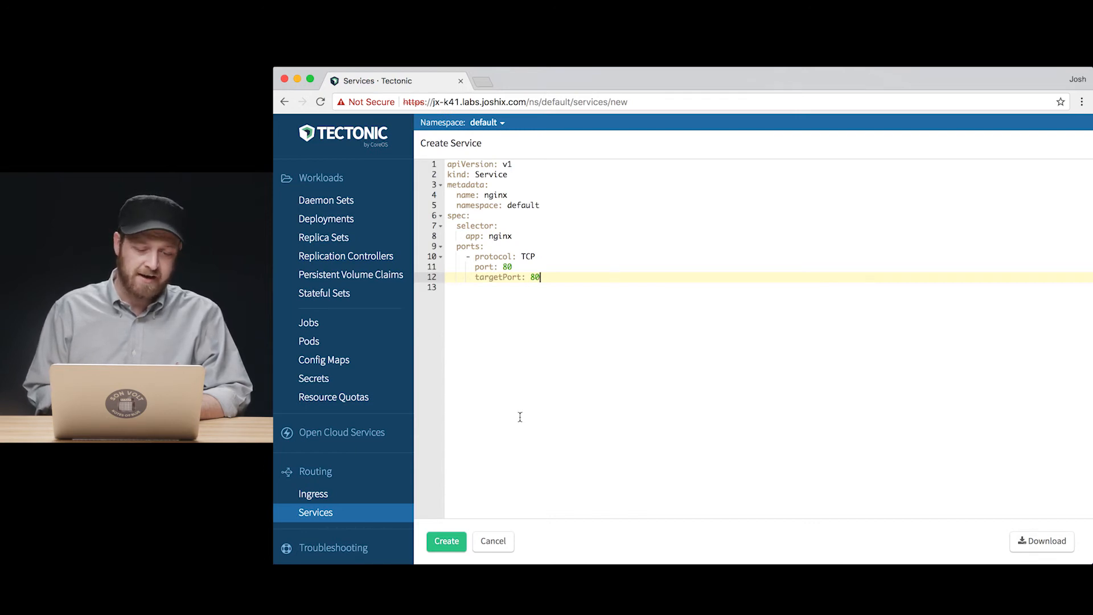
left_click(445, 541)
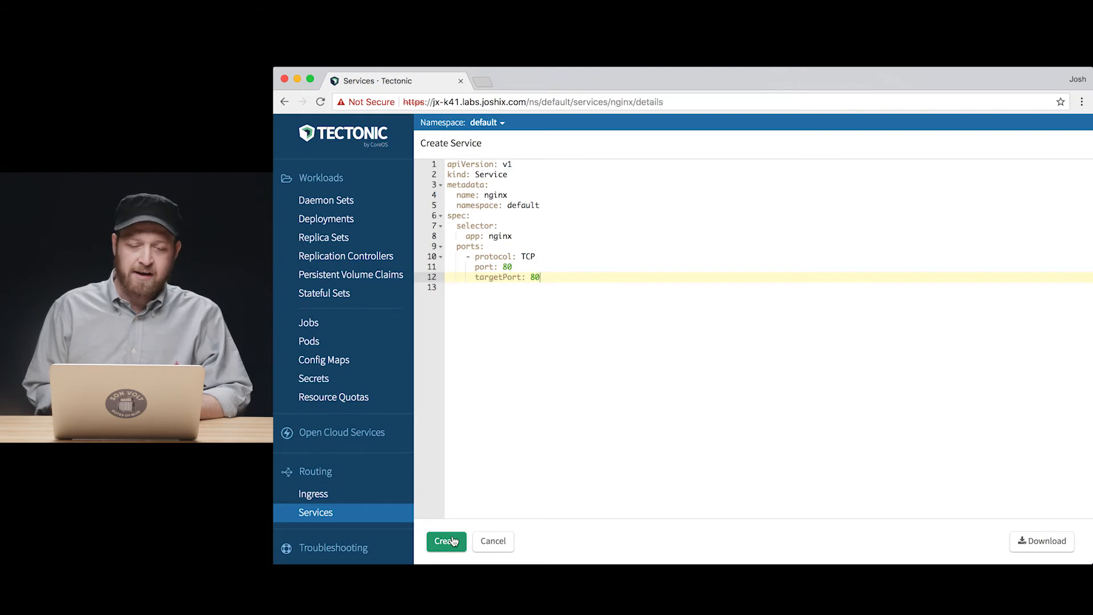
Step: Inspect the new nginx service's overview showing its cluster IP and port 80 mapping
left_click(445, 541)
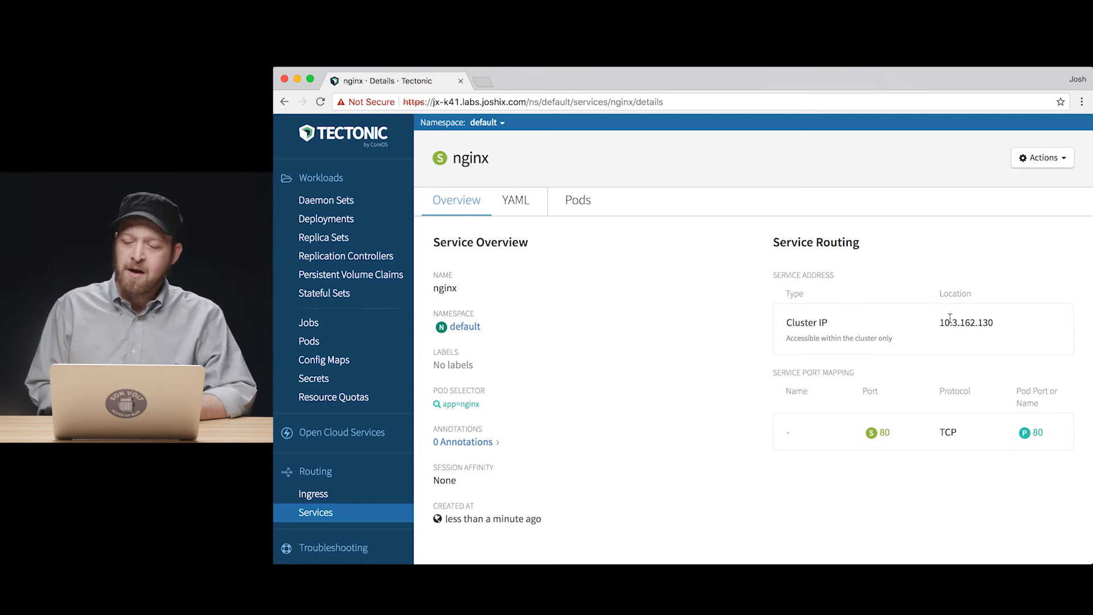
mouse_move(514, 200)
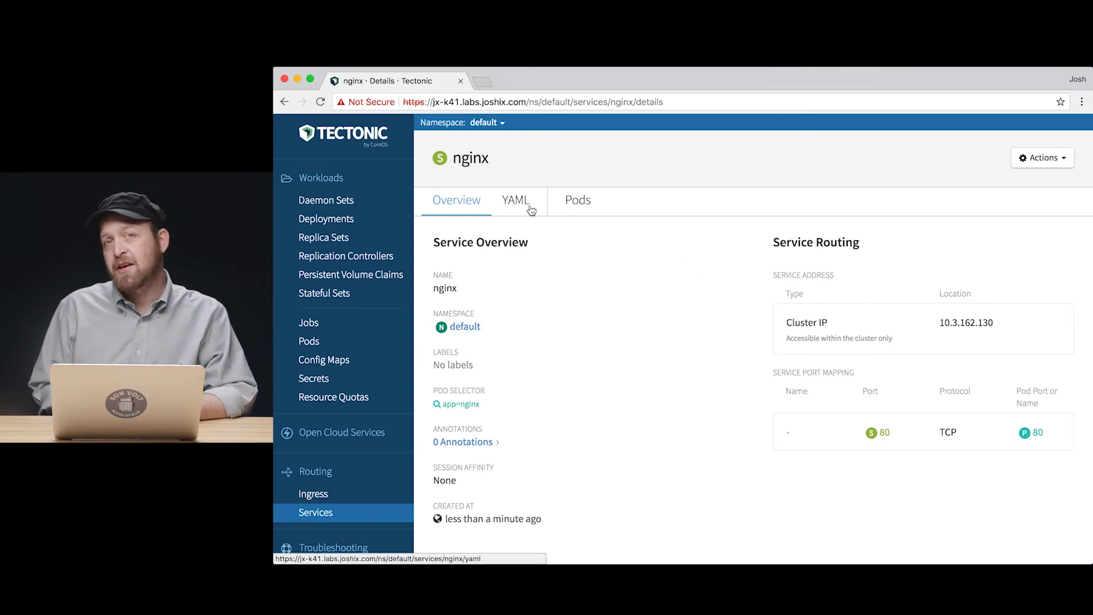
Step: In the service YAML, change the type to LoadBalancer and save the change
left_click(514, 201)
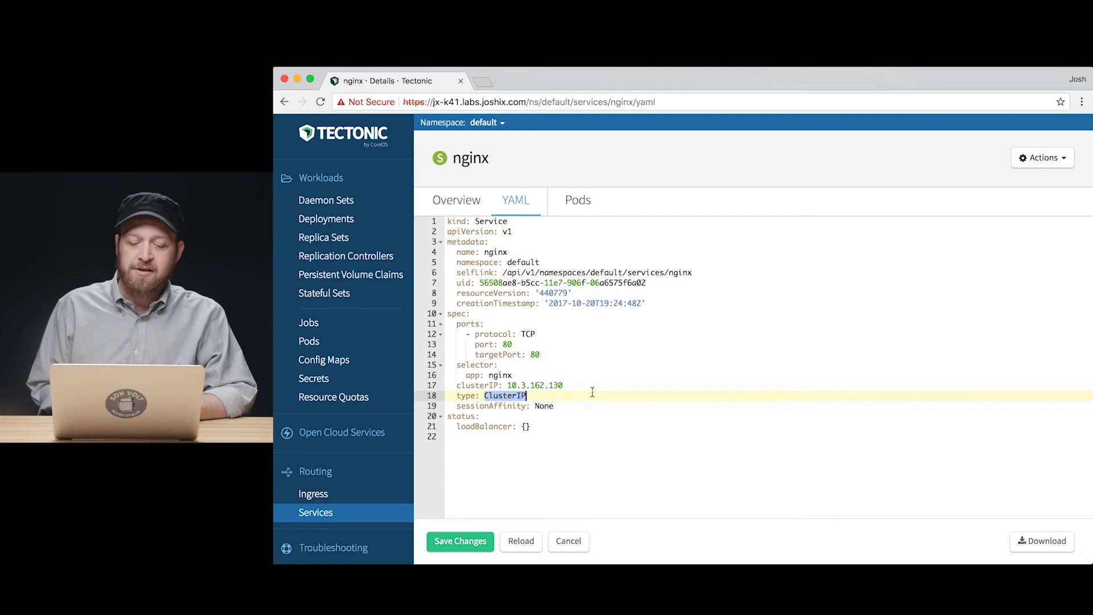
type("Load")
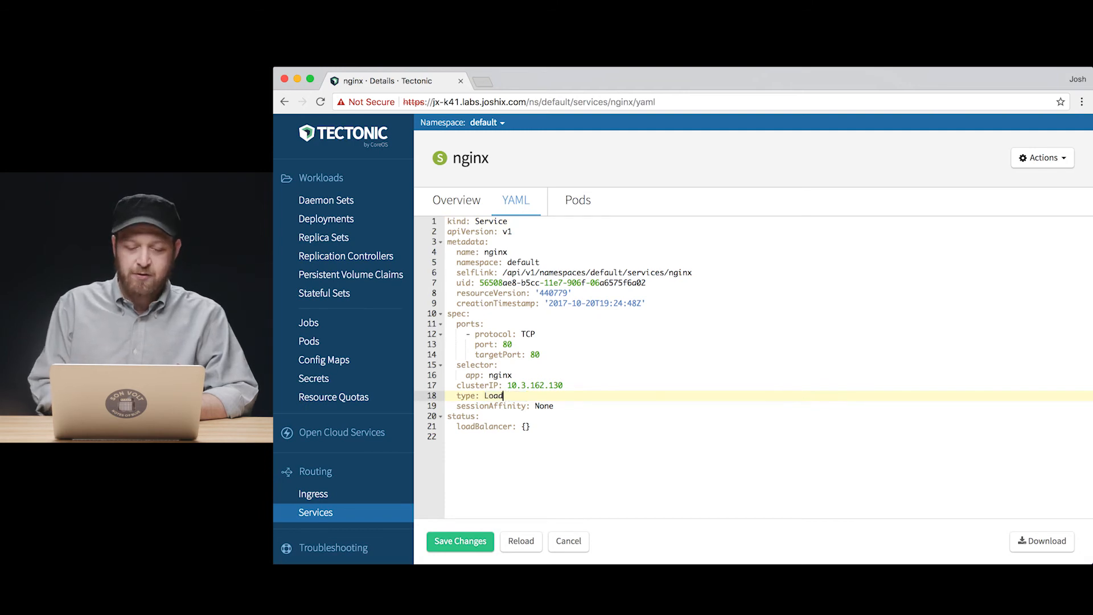
type("Balancer")
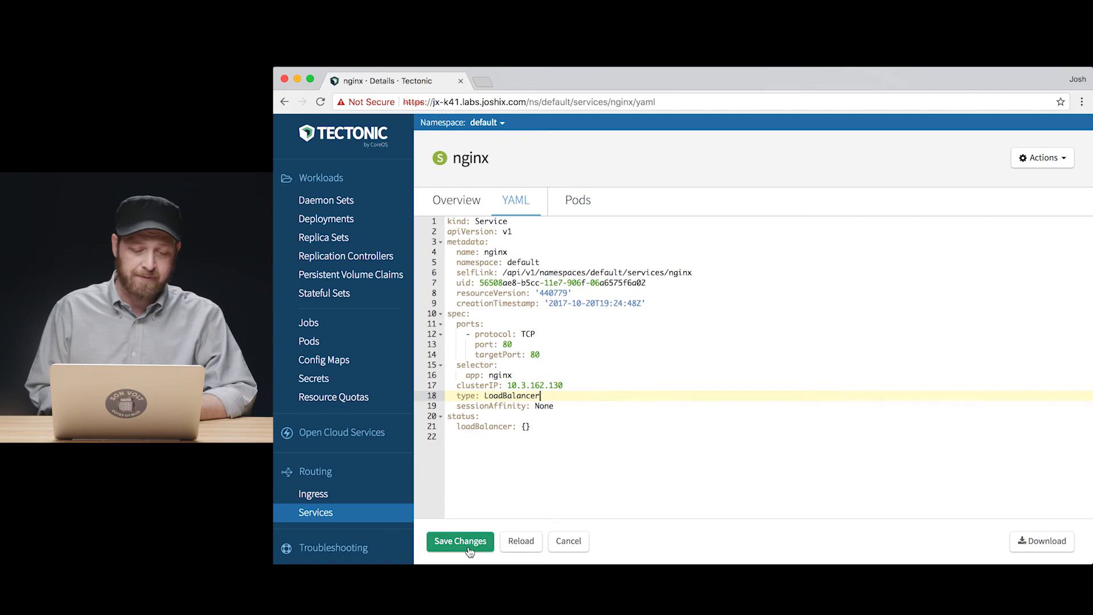
left_click(460, 541)
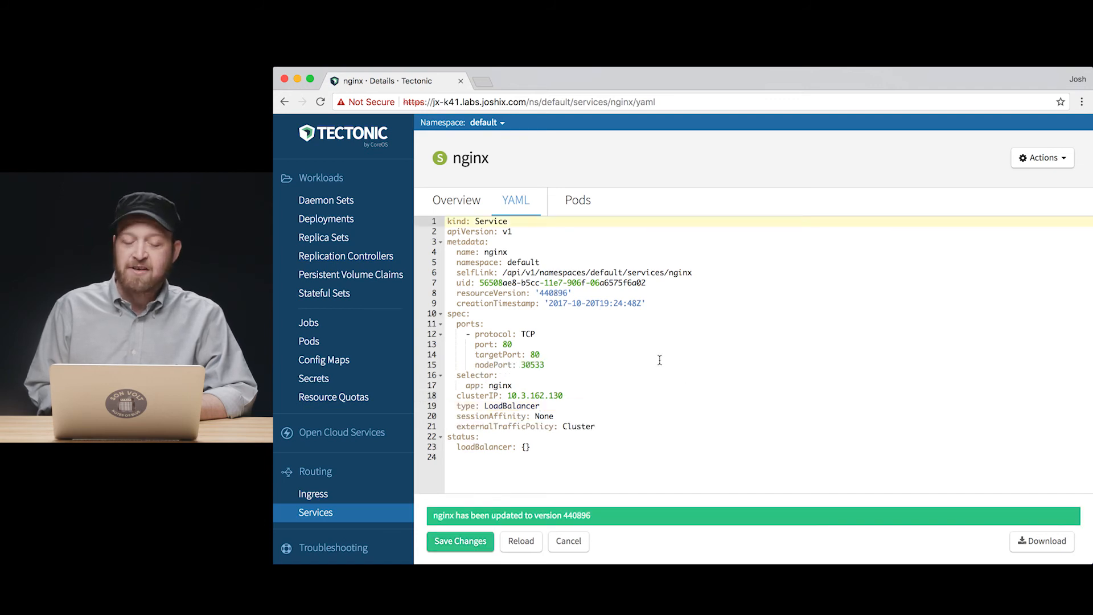
Step: Return to the nginx service overview listing the external load balancer and node port 30533
left_click(456, 200)
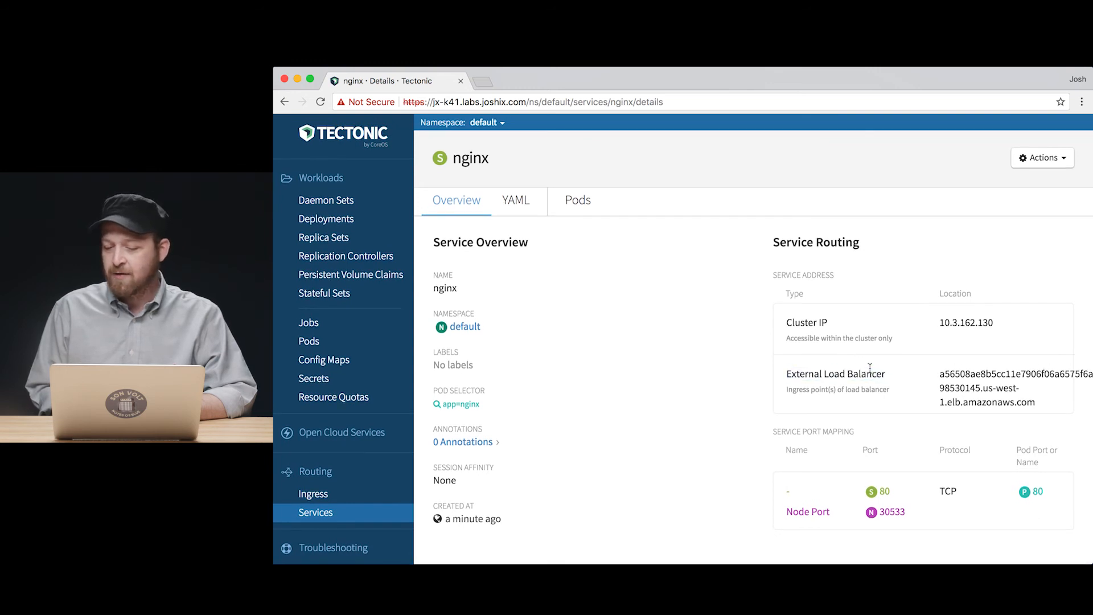
mouse_move(942, 368)
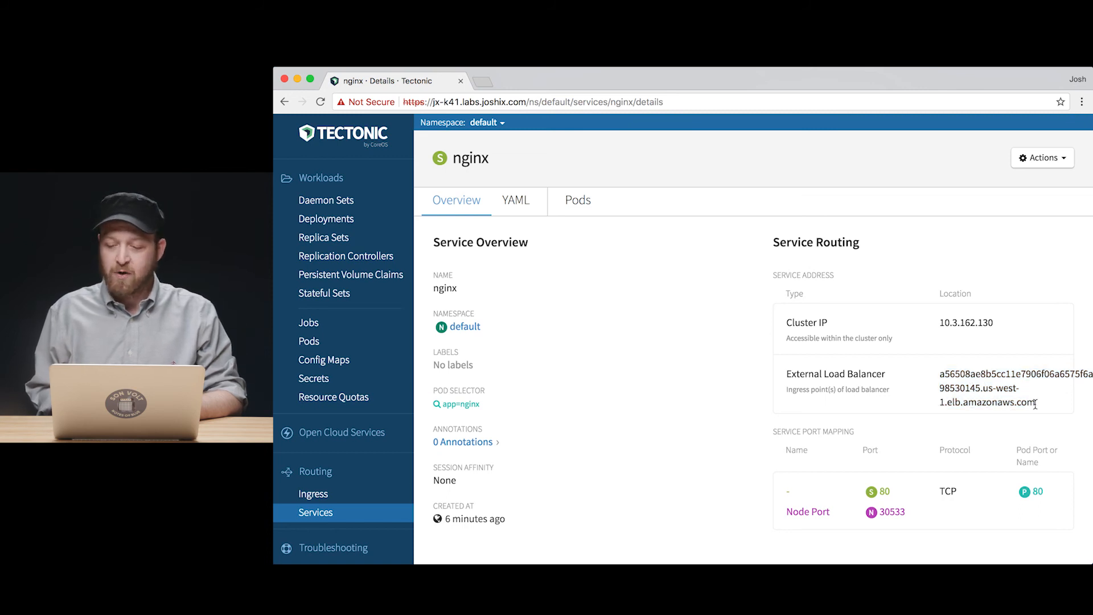
Step: Select the external ELB hostname to visit it, then return to the Tectonic tab
left_click_drag(941, 373, 1037, 402)
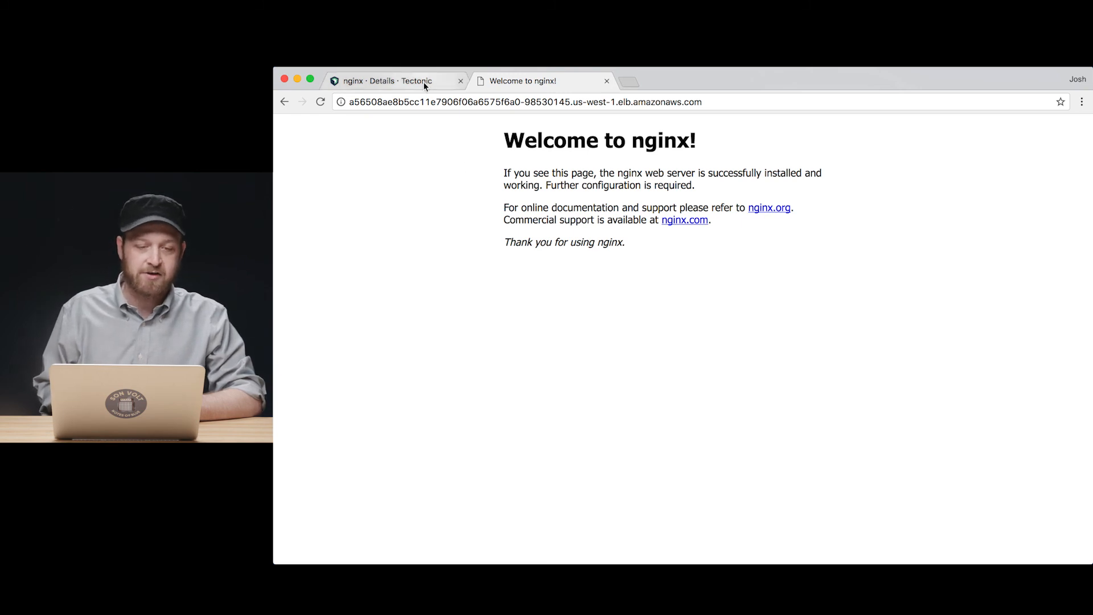
left_click(394, 80)
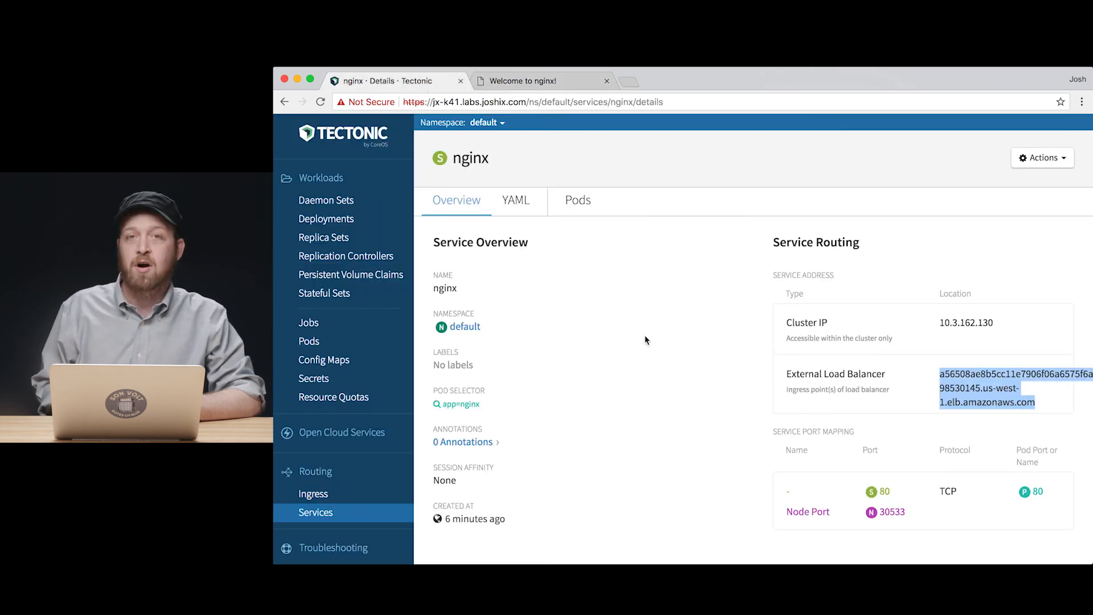
mouse_move(668, 337)
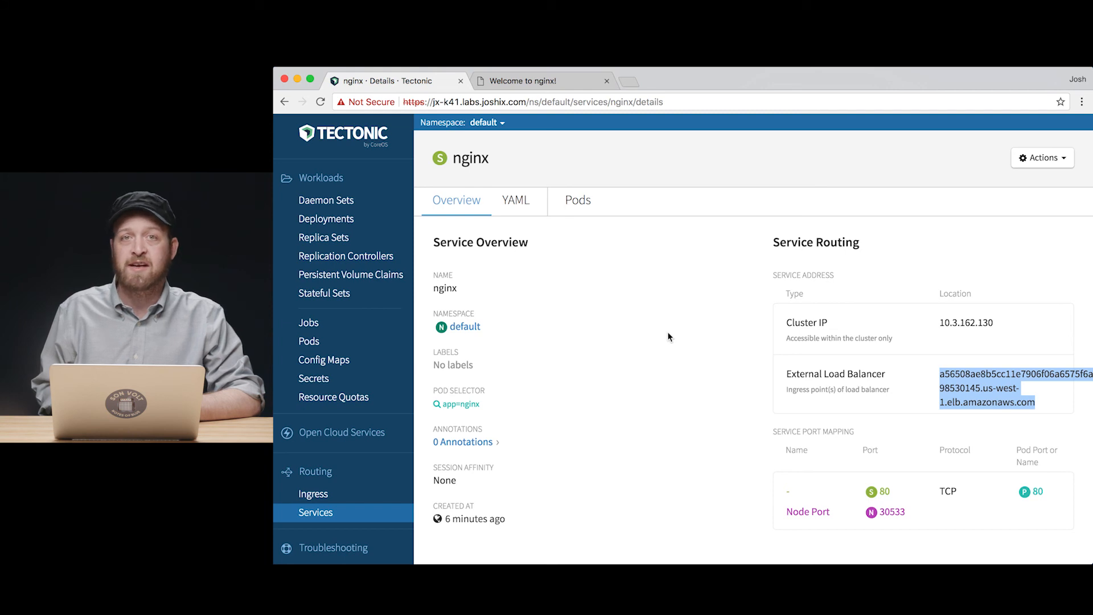